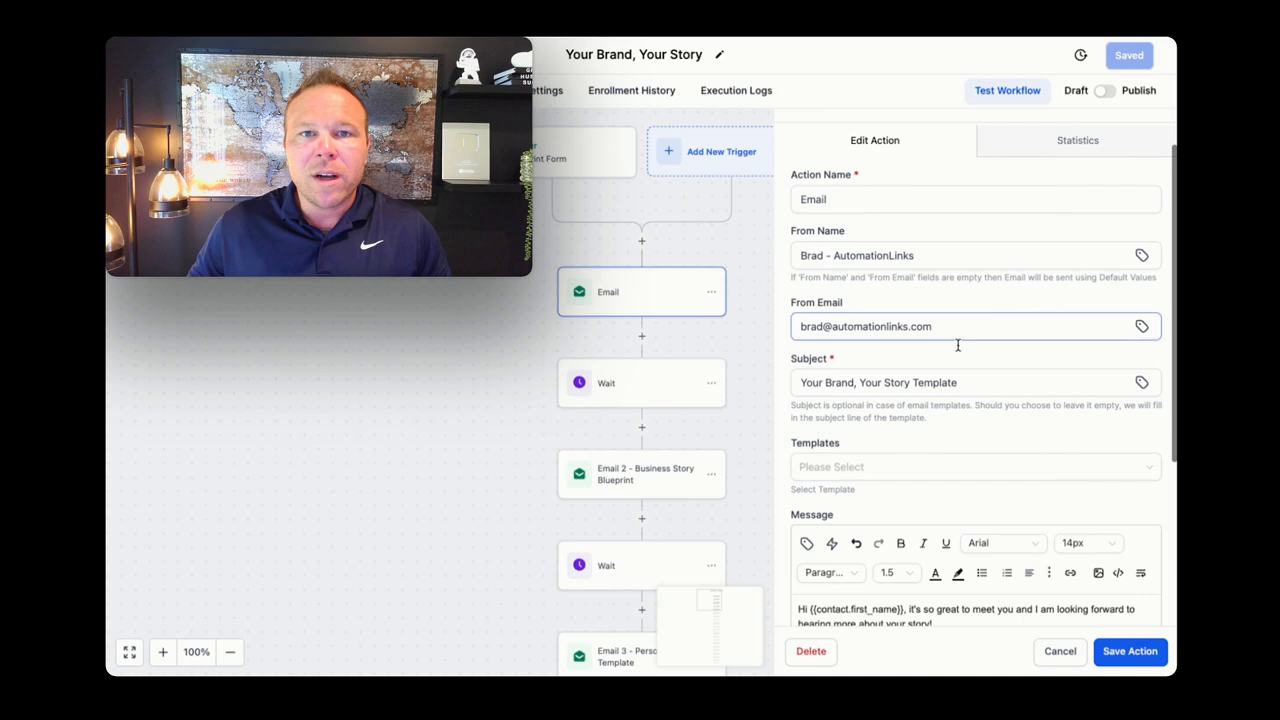
- Review the first Email action's From, Subject and Message, returning to the canvas
triple_click(876, 382)
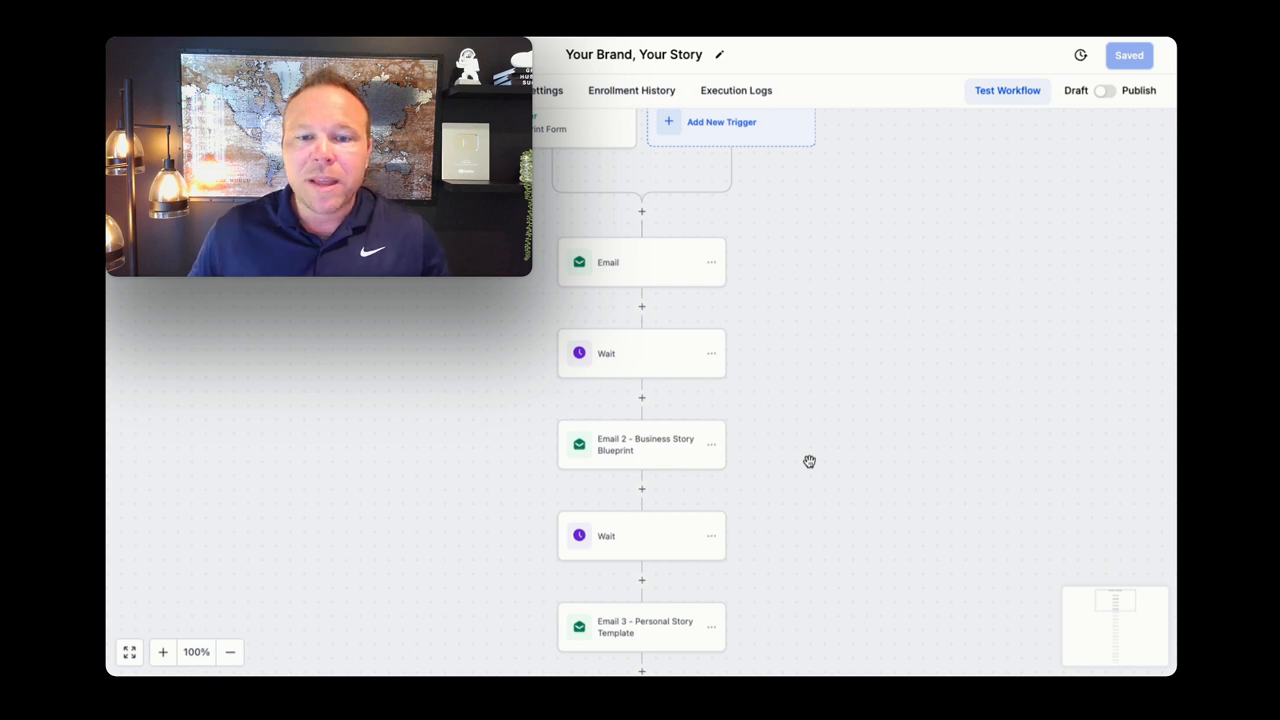
mouse_move(618, 440)
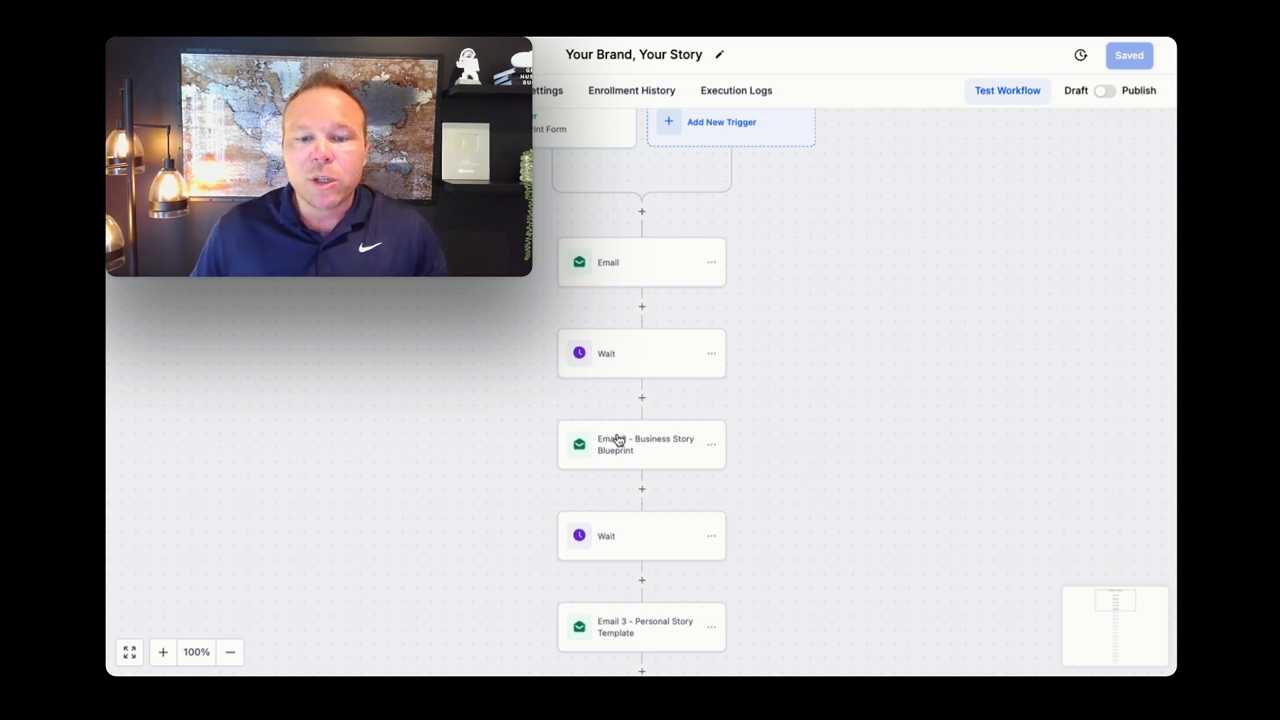
click(640, 444)
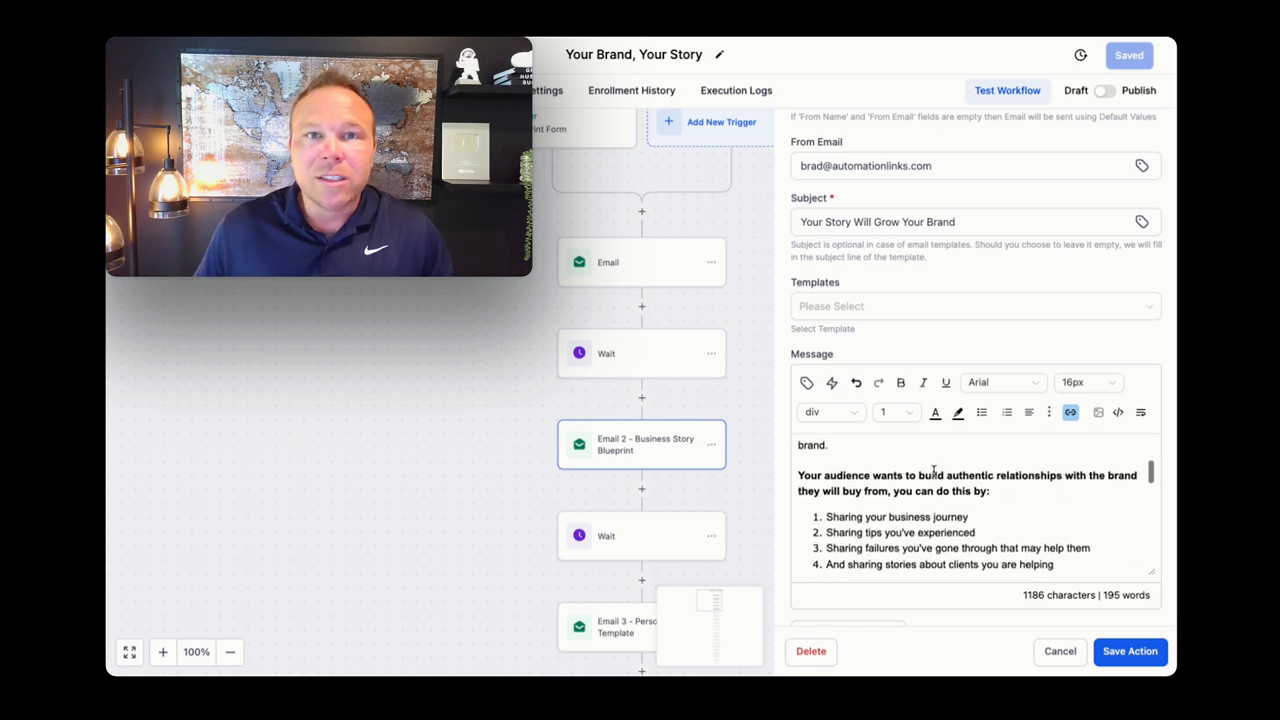
scroll(down, 3)
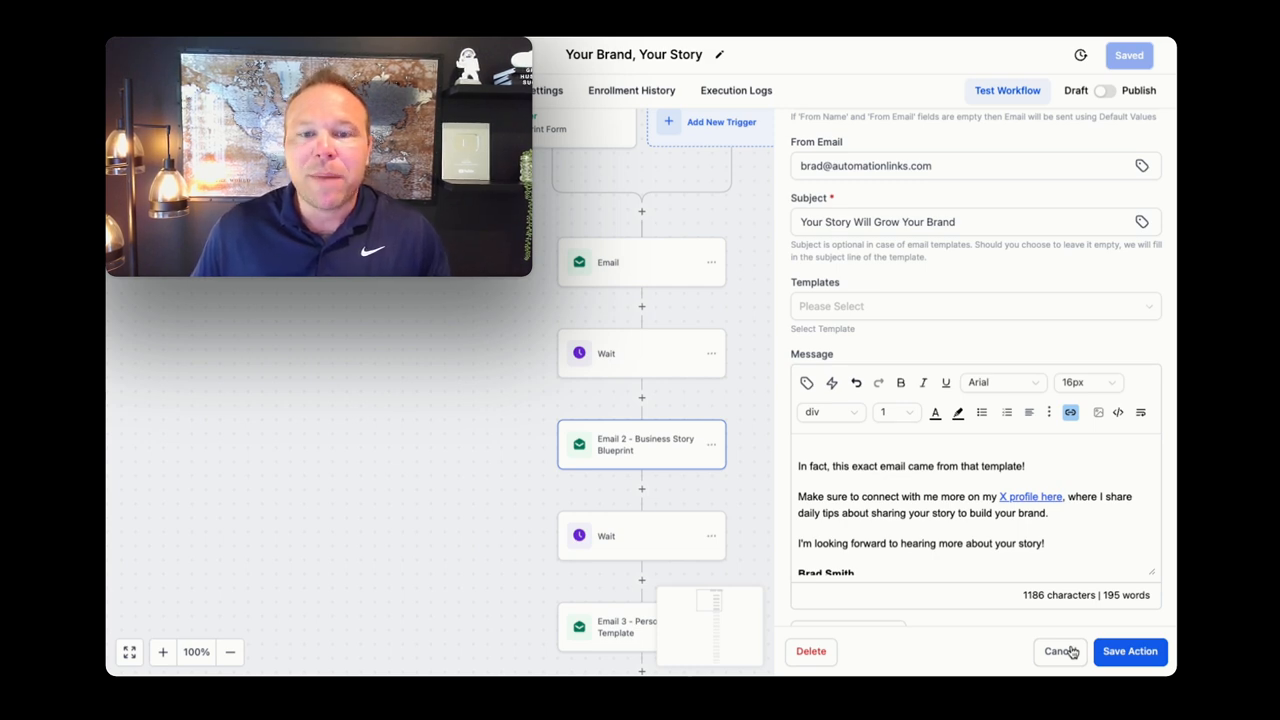
click(640, 352)
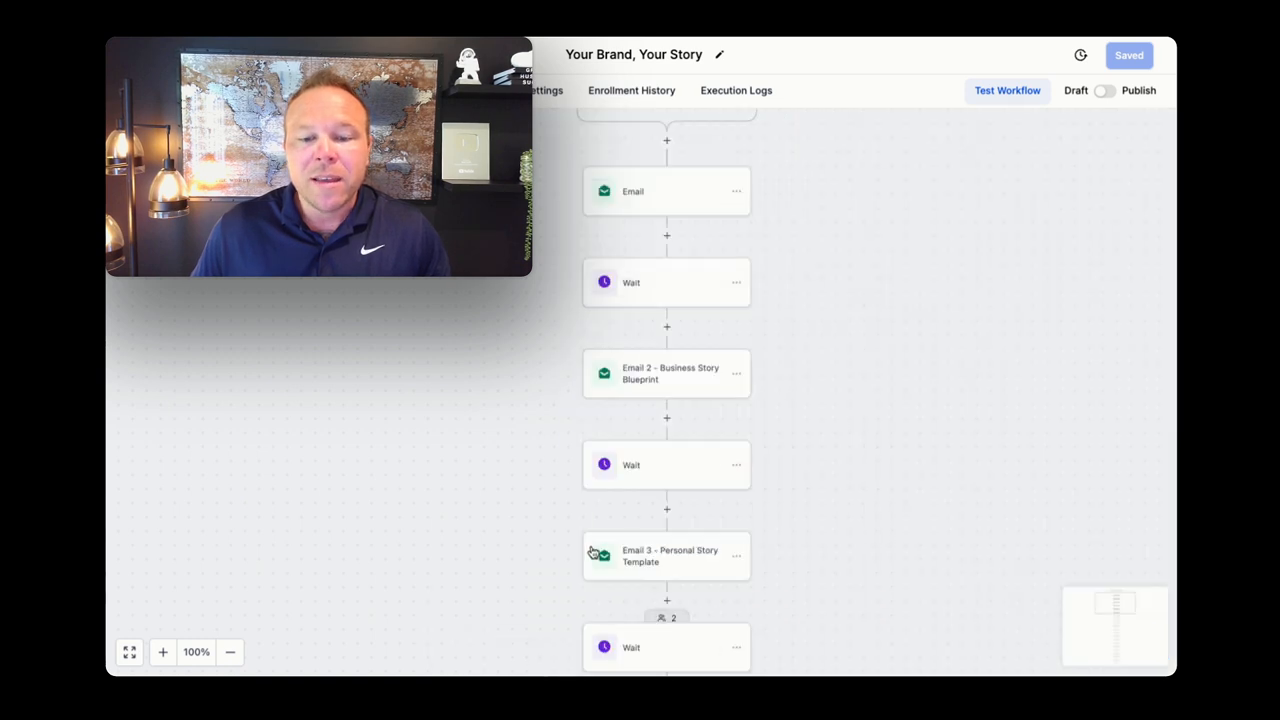
- Review Email 3's 'Your Personal Story Will Build Relationships' subject and scroll through its message body
click(666, 556)
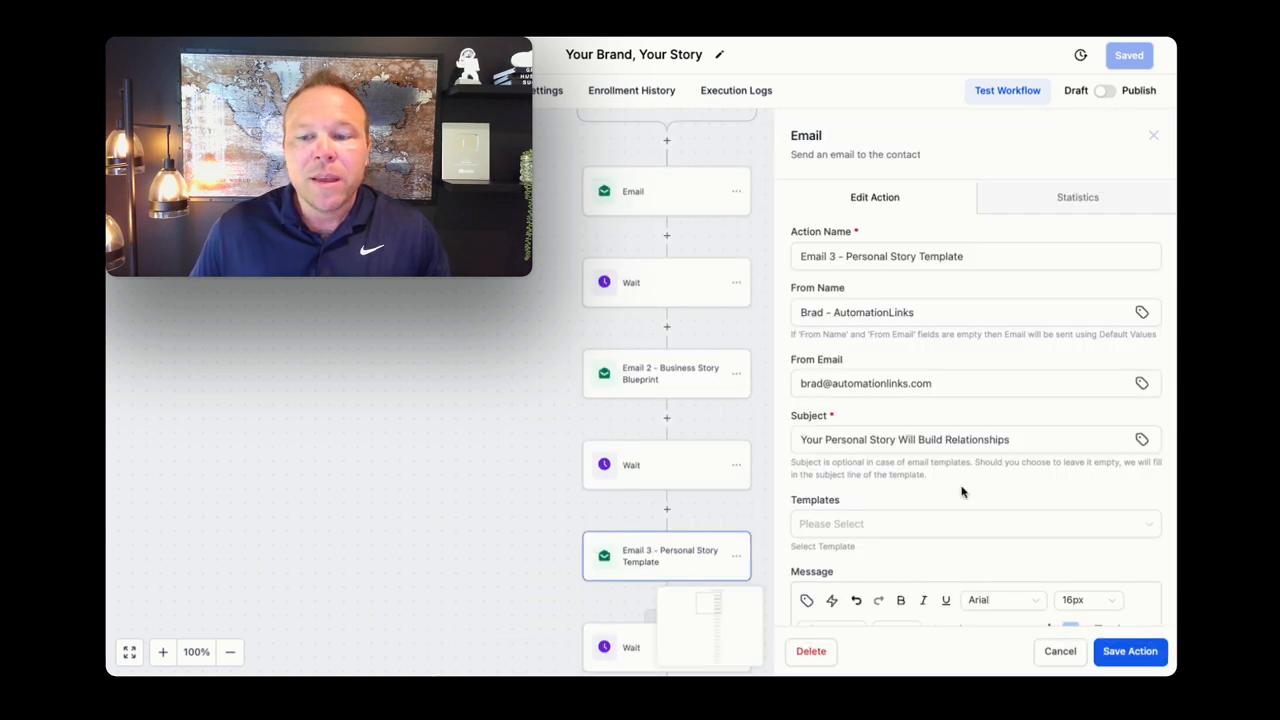
scroll(down, 3)
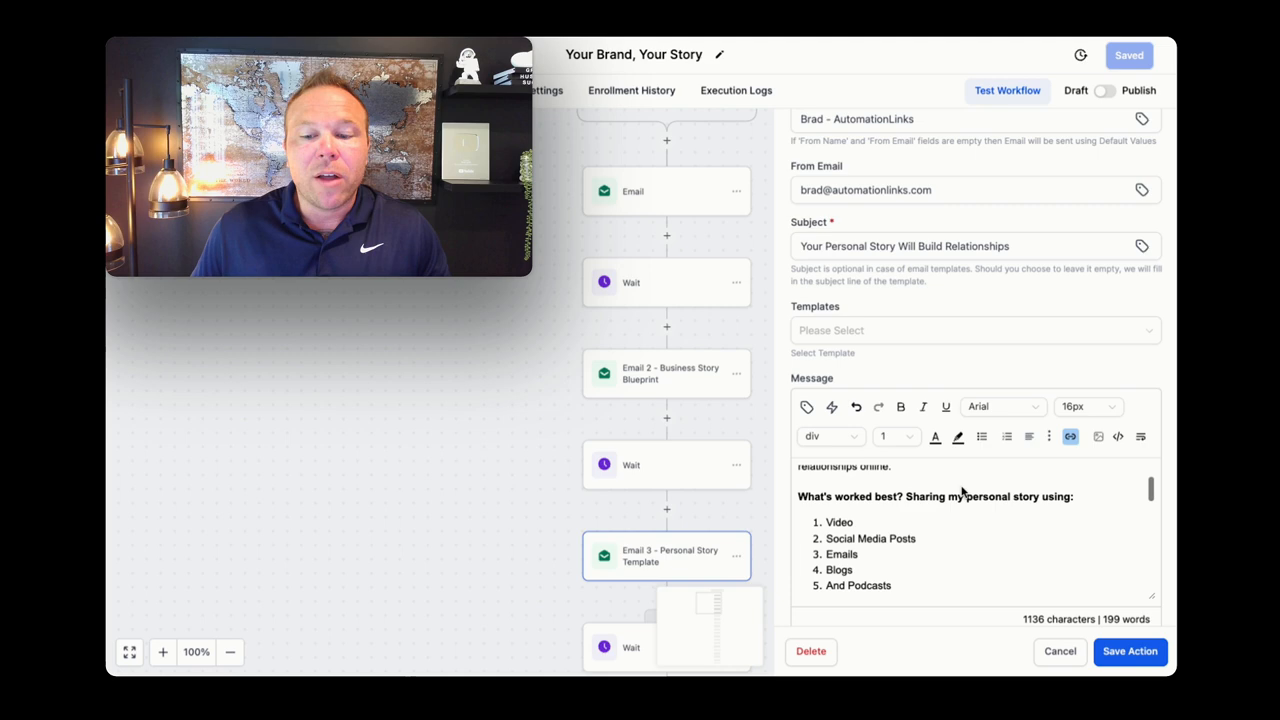
scroll(down, 3)
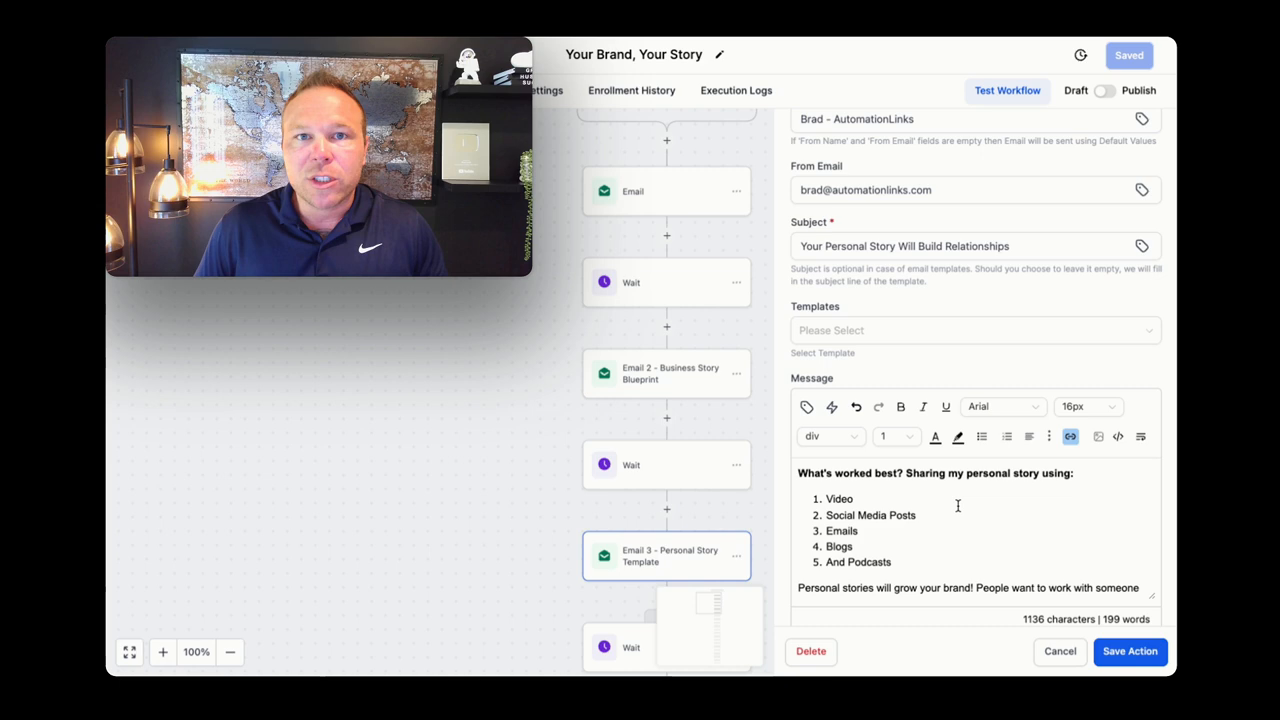
scroll(down, 3)
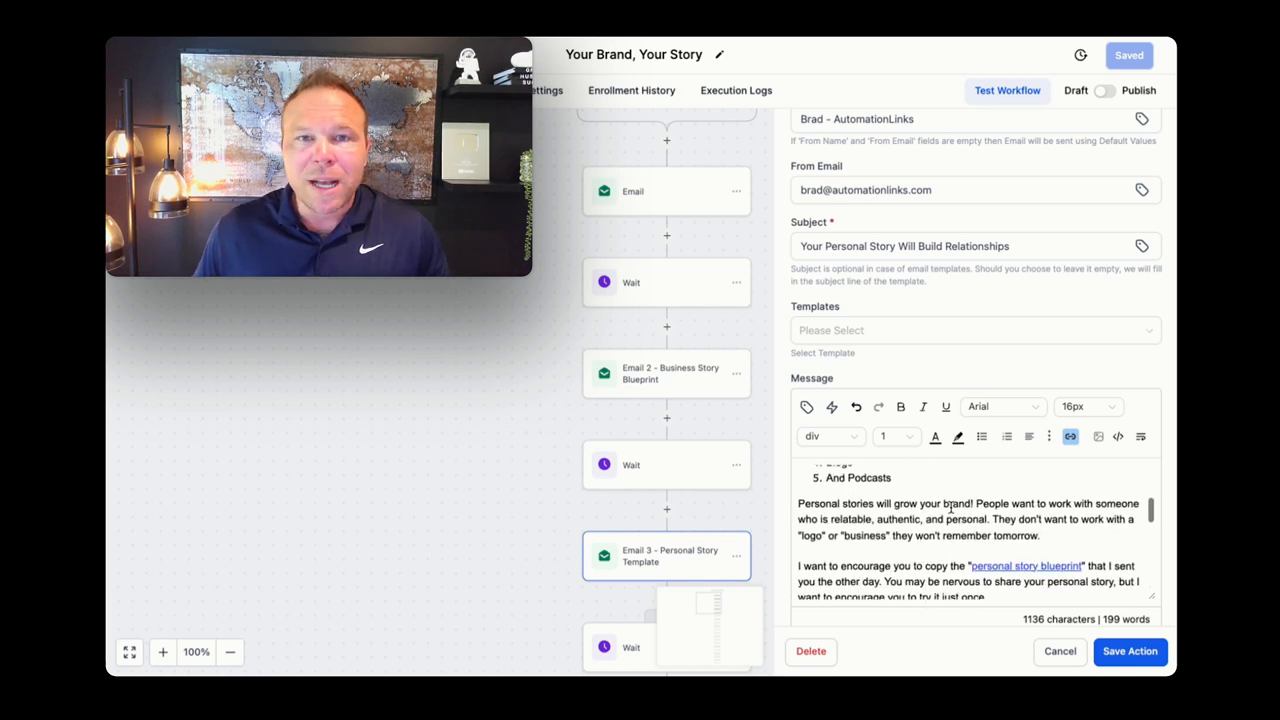